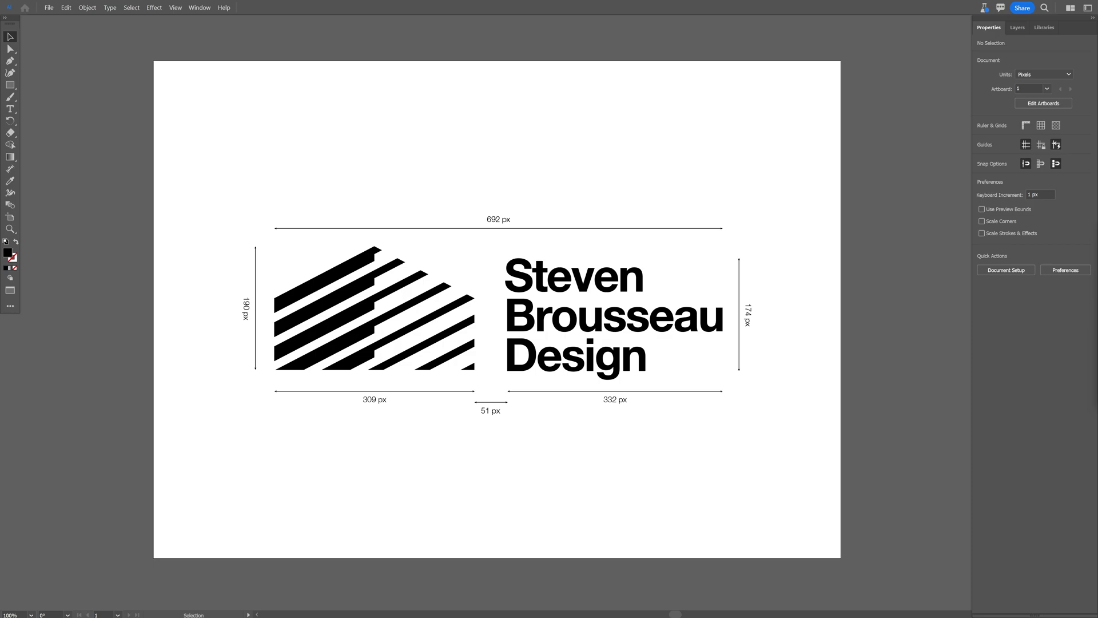
mouse_move(685, 193)
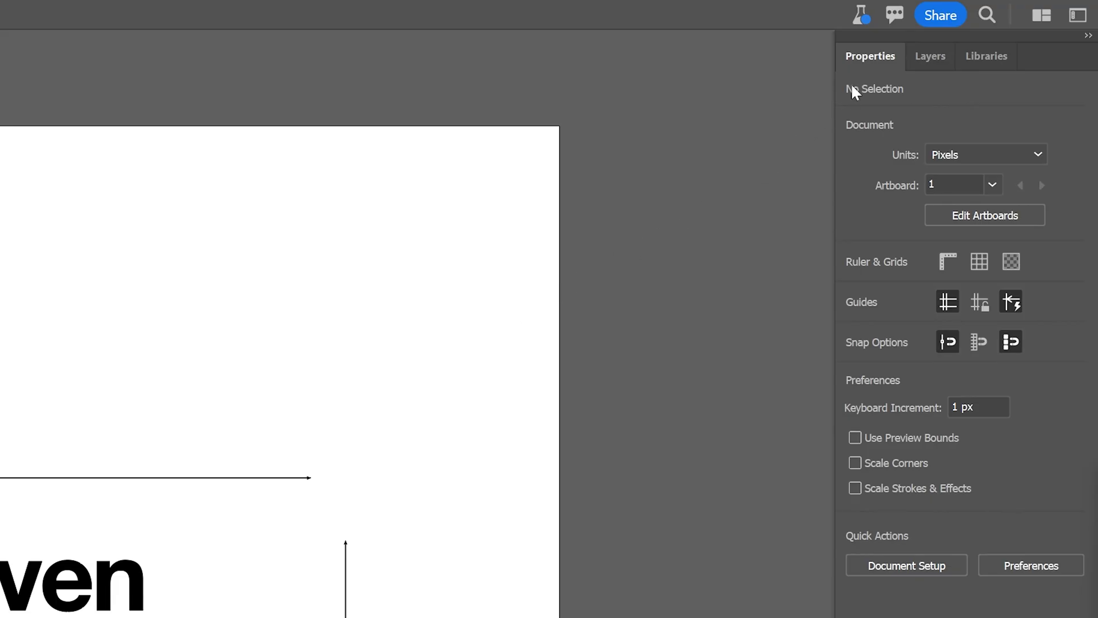
mouse_move(860, 14)
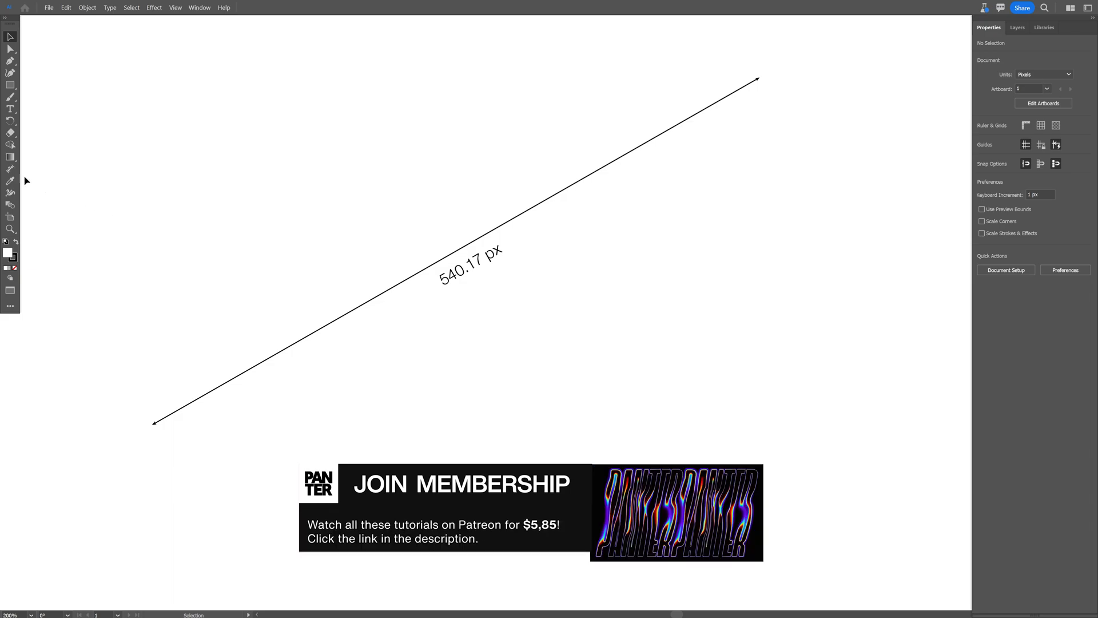
Step: Set Dimension Lines Color to Magenta, Extension Lines Color to Light Blue, show extension lines, and apply
double_click(10, 170)
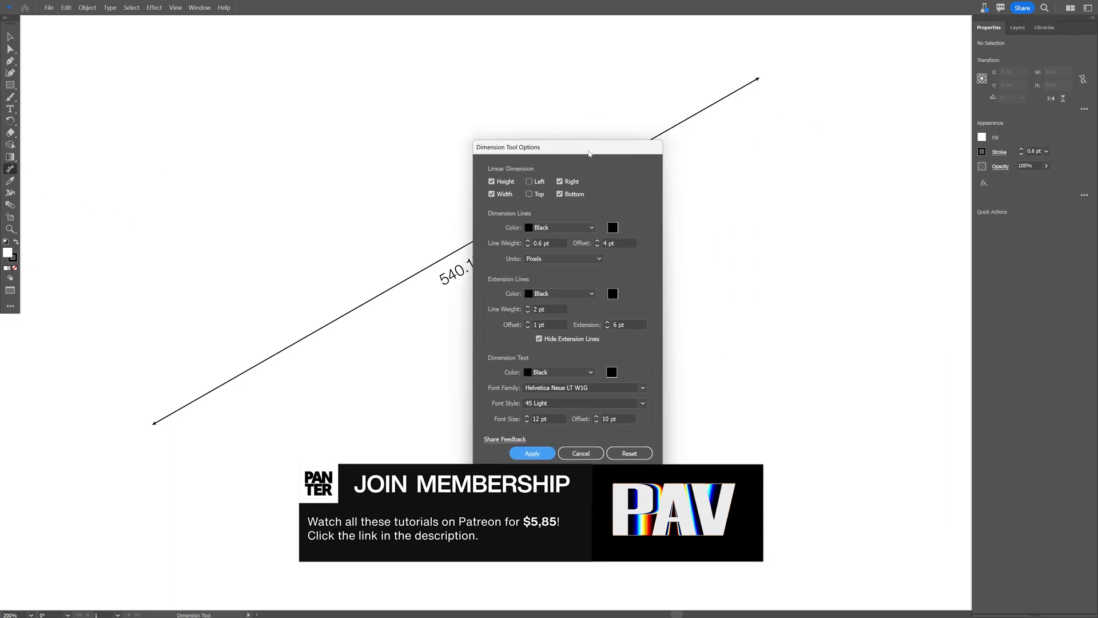
left_click(561, 227)
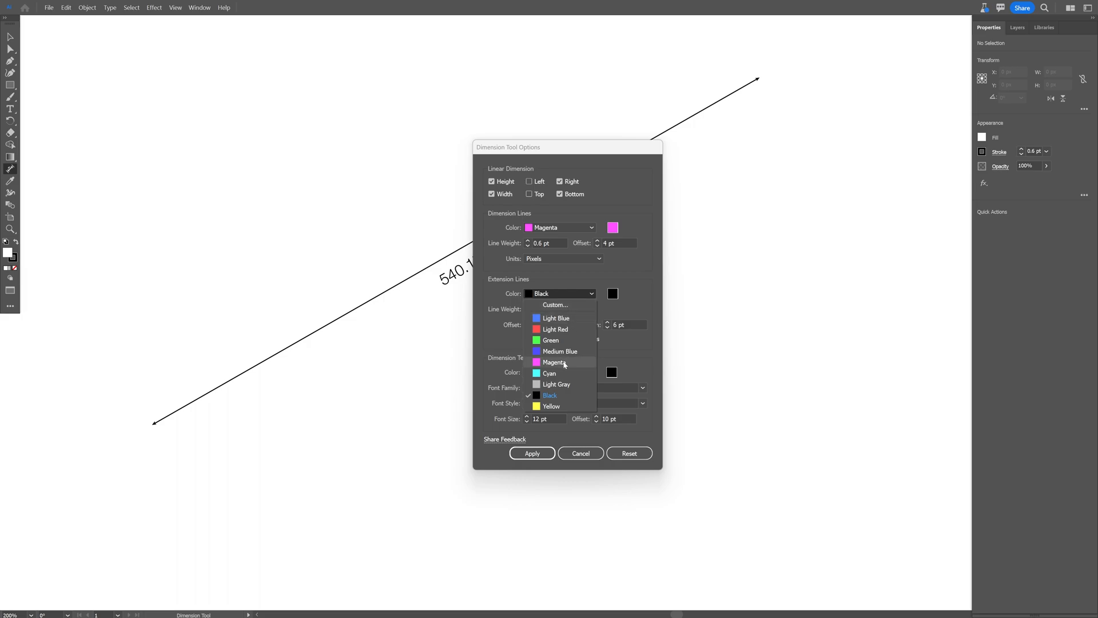
left_click(554, 363)
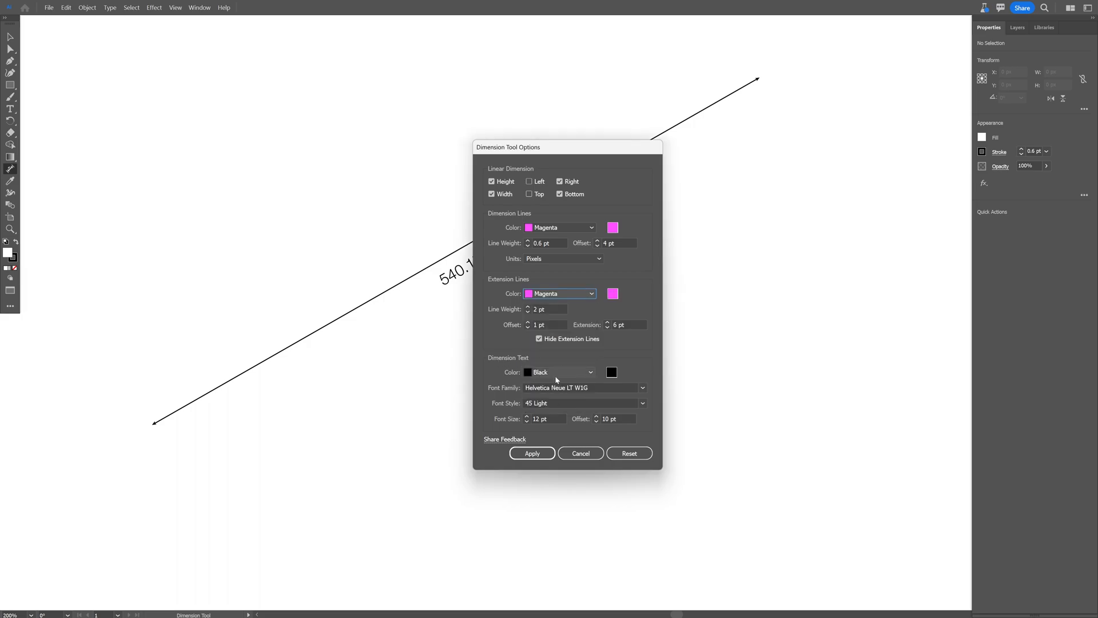
left_click(532, 453)
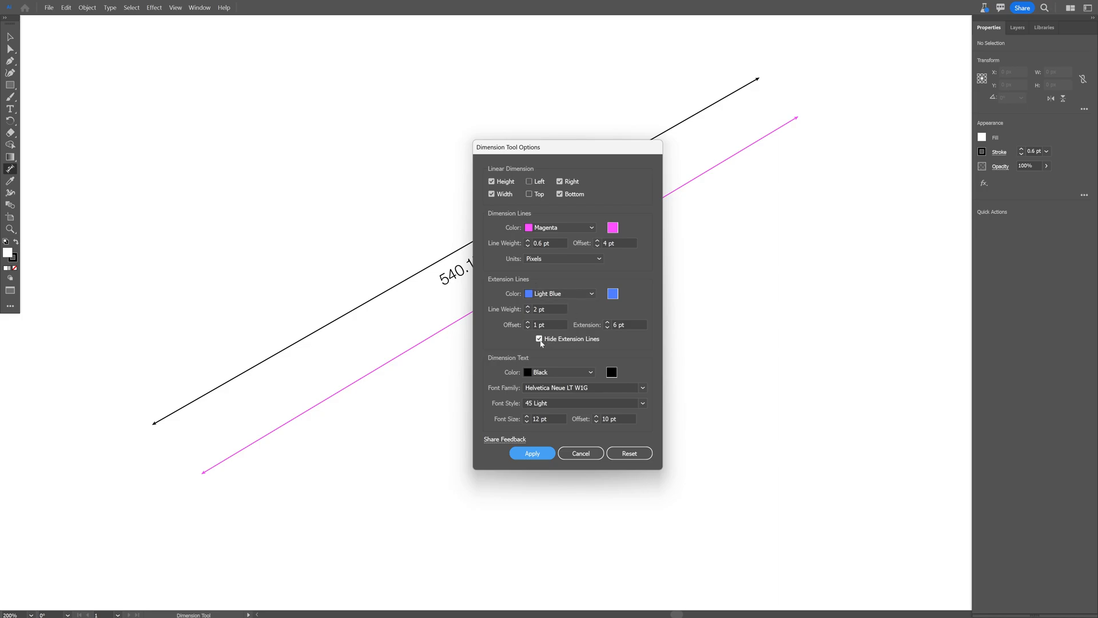
left_click(532, 453)
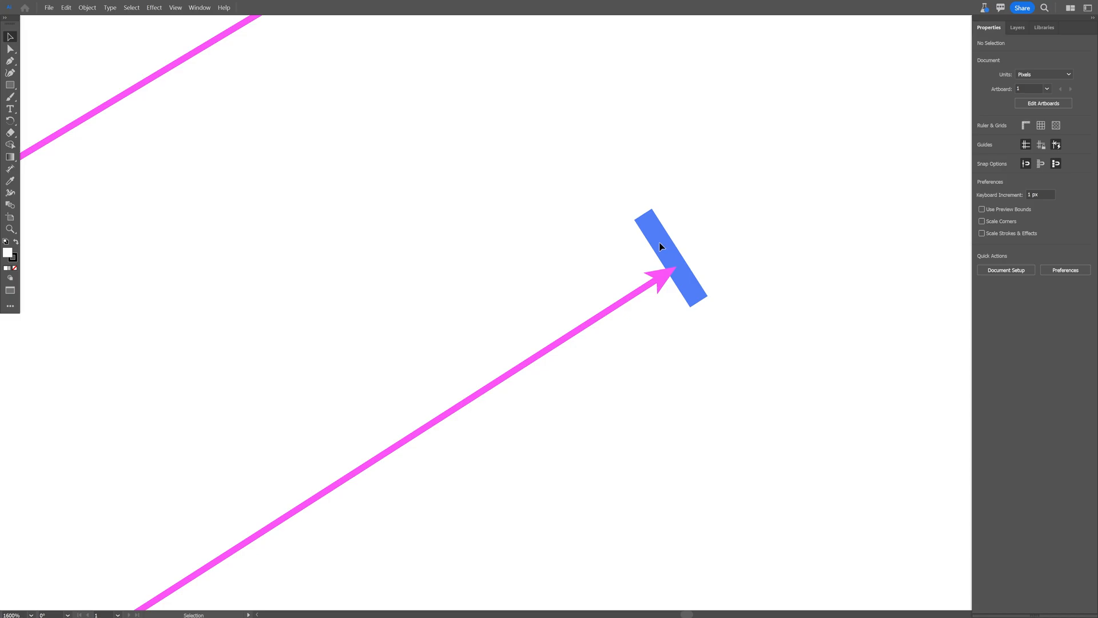
Step: Set line weight 2 pt and Mango Grotesque Semi Bold Italic dimension text, apply and draw a dimension
left_click(662, 247)
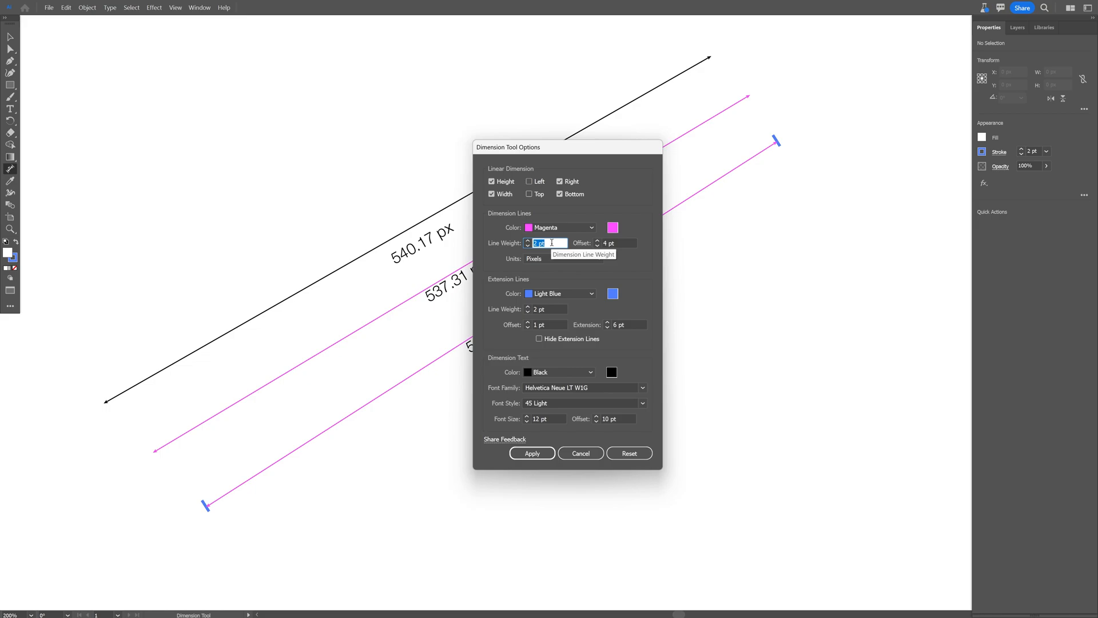
mouse_move(489, 392)
type("Mango Grotesque")
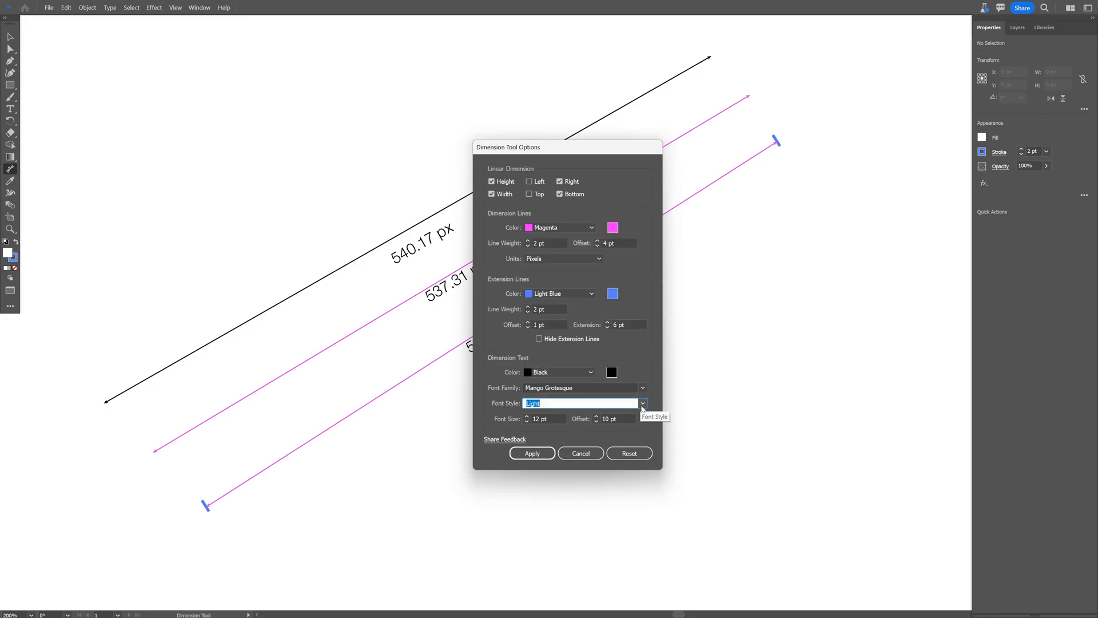
left_click(640, 402)
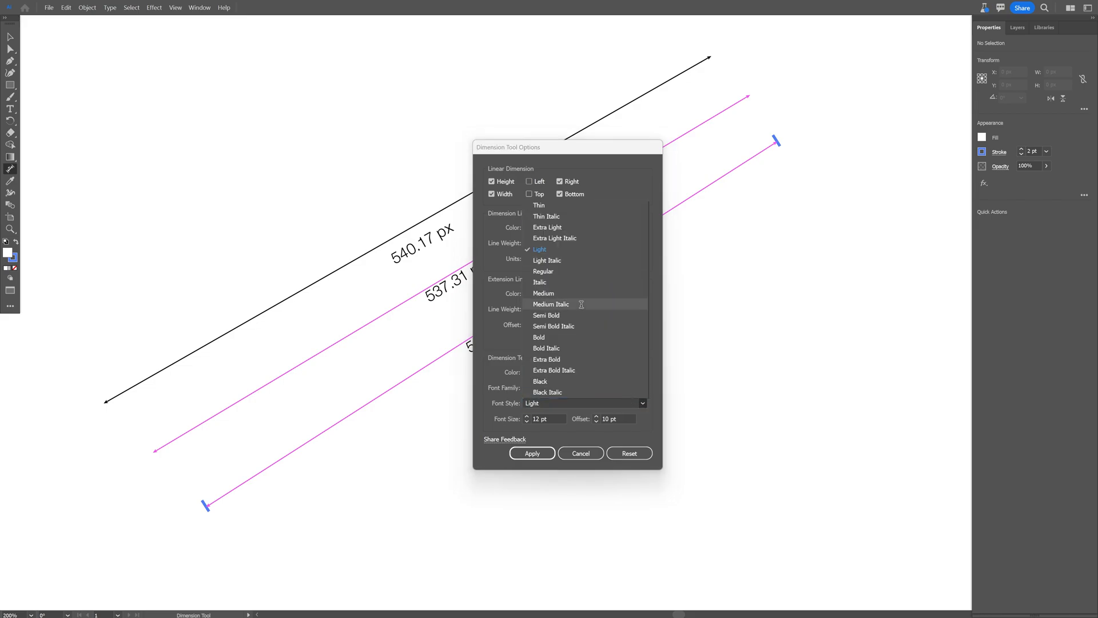
left_click(554, 326)
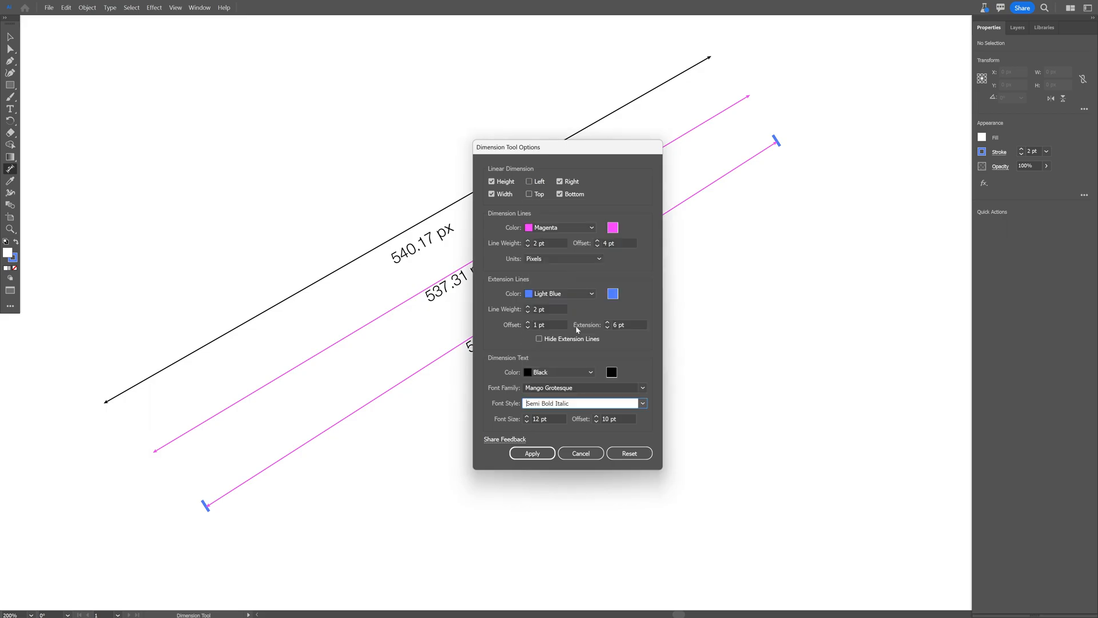
left_click(532, 453)
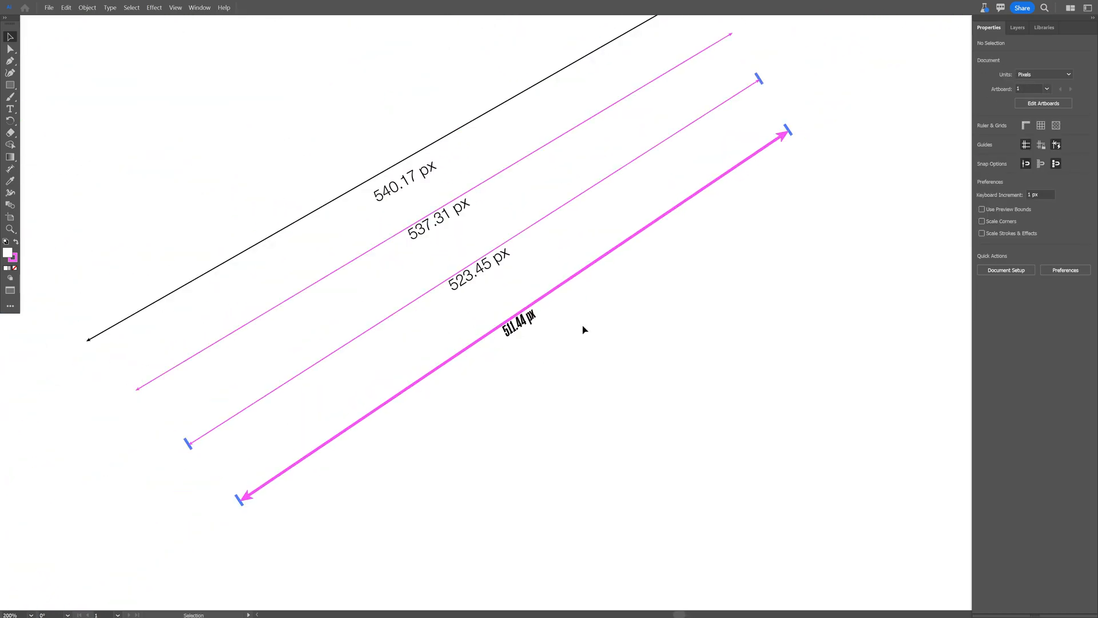
Step: Reset the dimension options to default, set font size 5 pt and apply
scroll("down", 3)
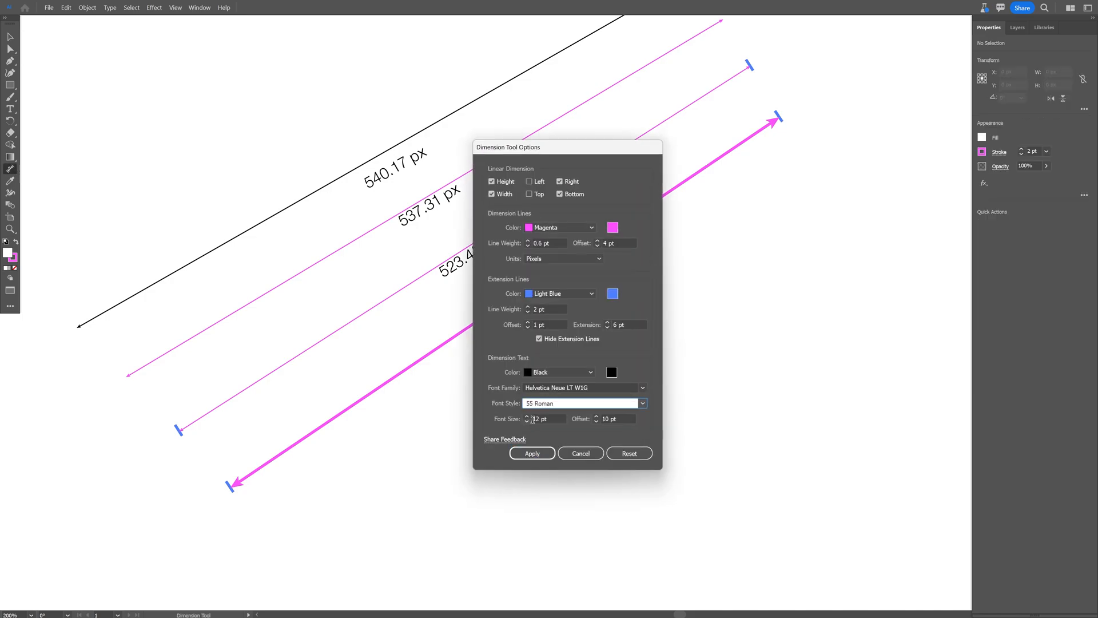
triple_click(547, 419)
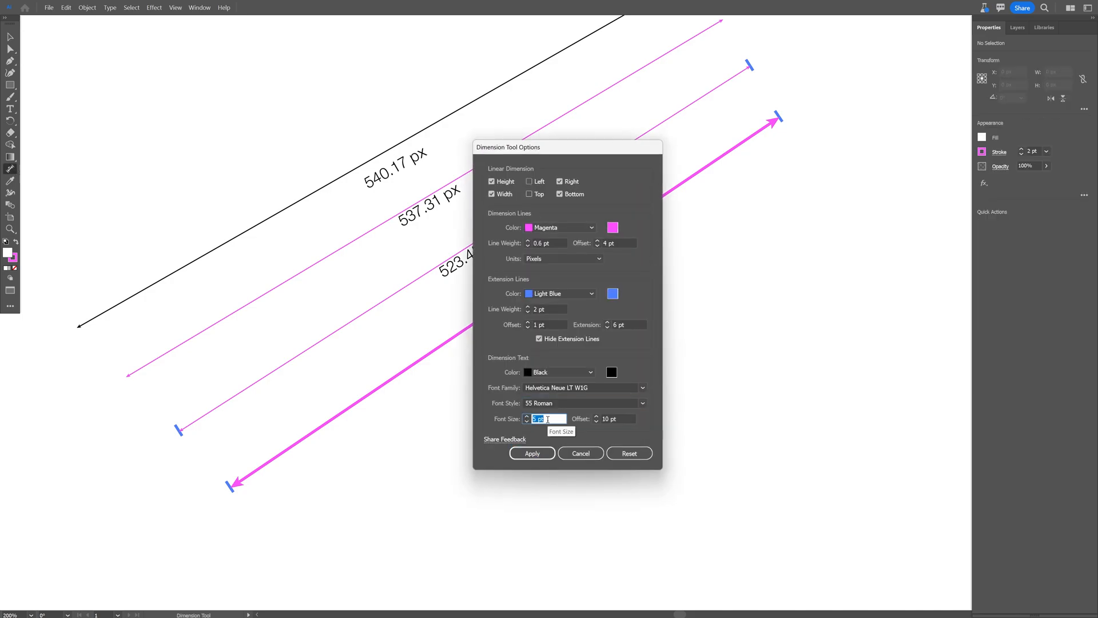
left_click(580, 453)
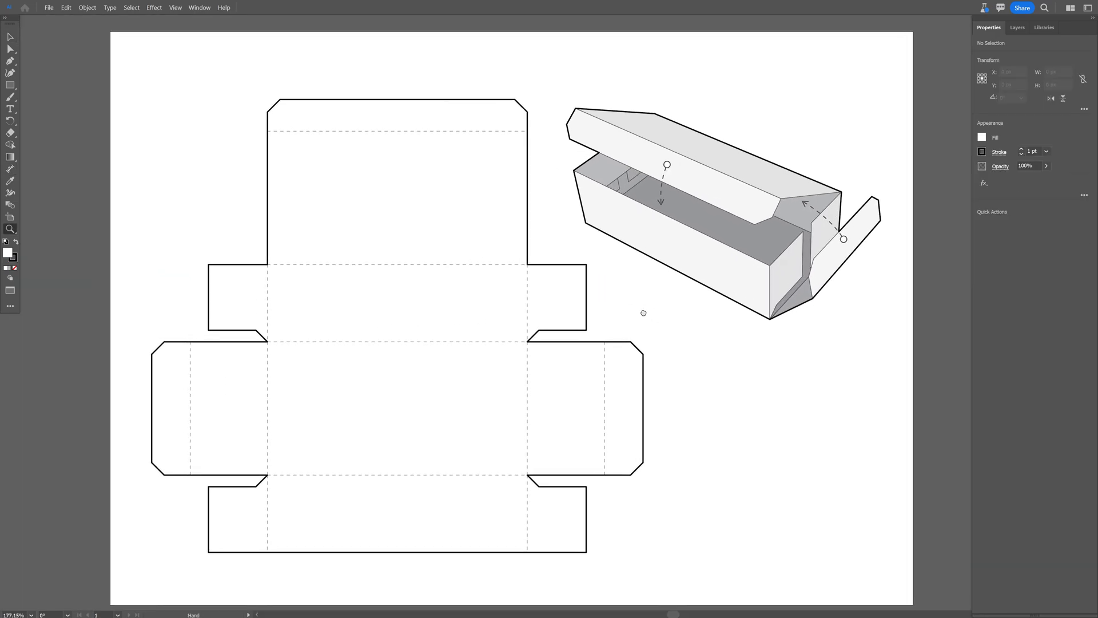
Step: Switch to the dieline document and set the Dimension tool units to Centimeters
left_click(643, 312)
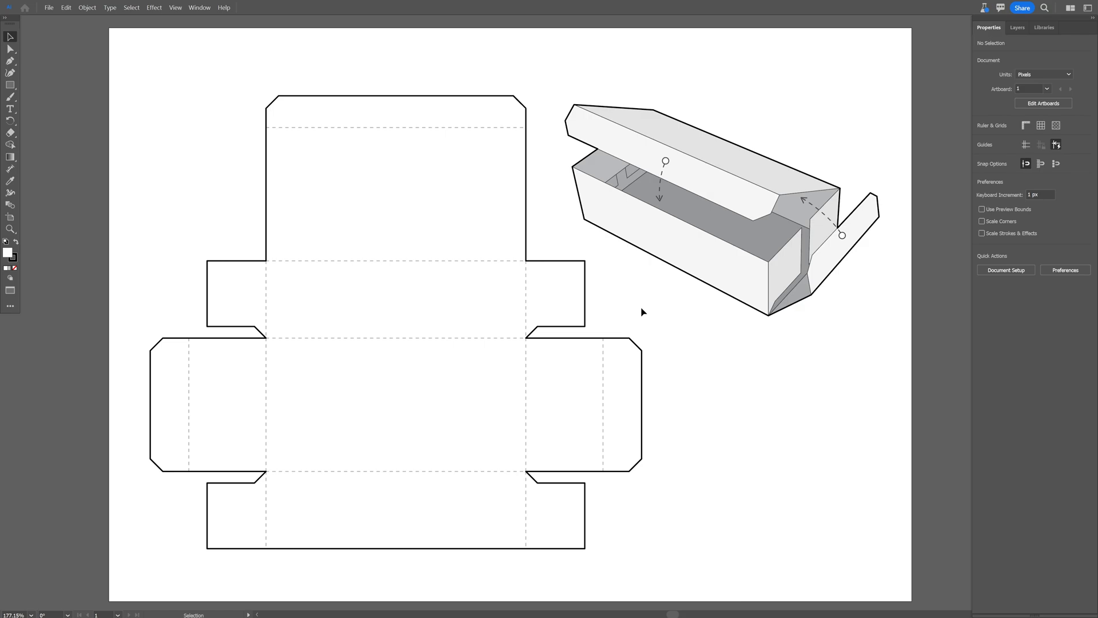
mouse_move(163, 103)
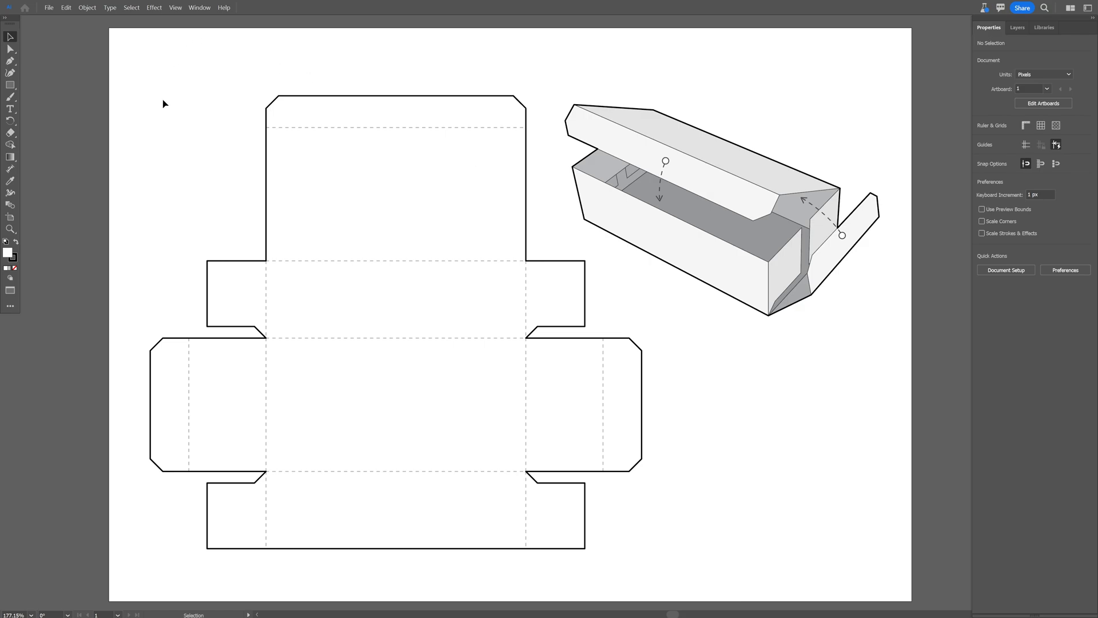
mouse_move(11, 169)
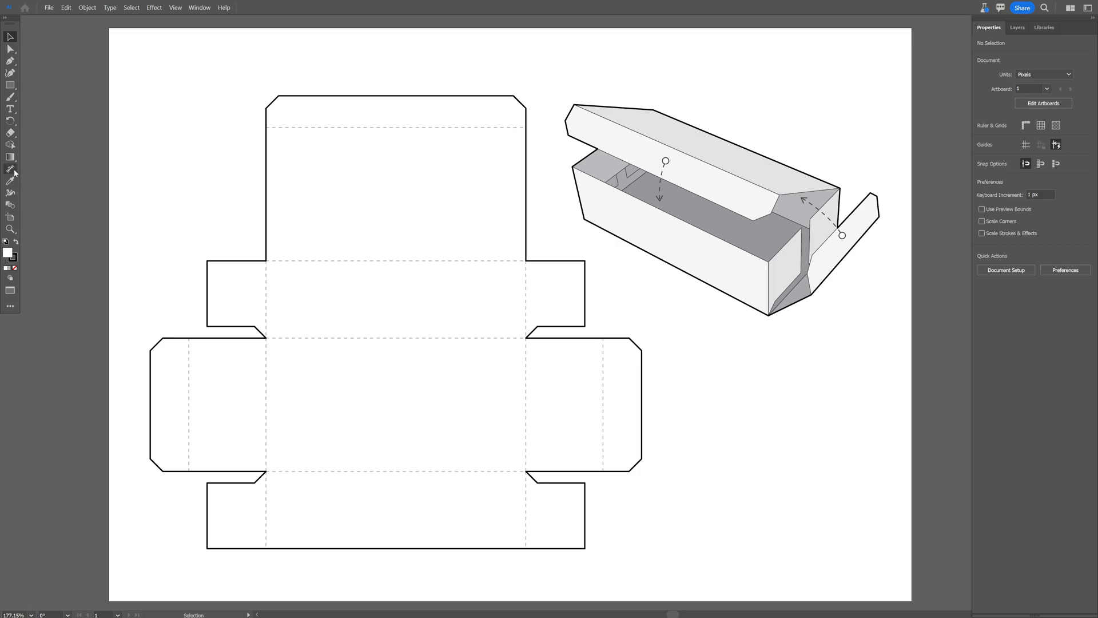
double_click(10, 168)
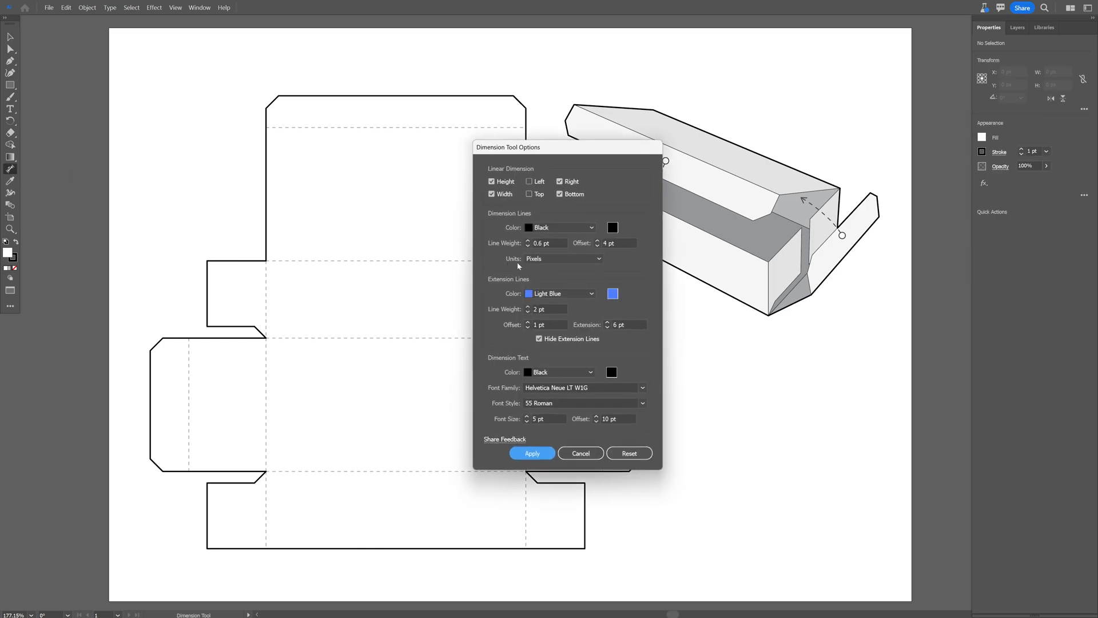
left_click(563, 257)
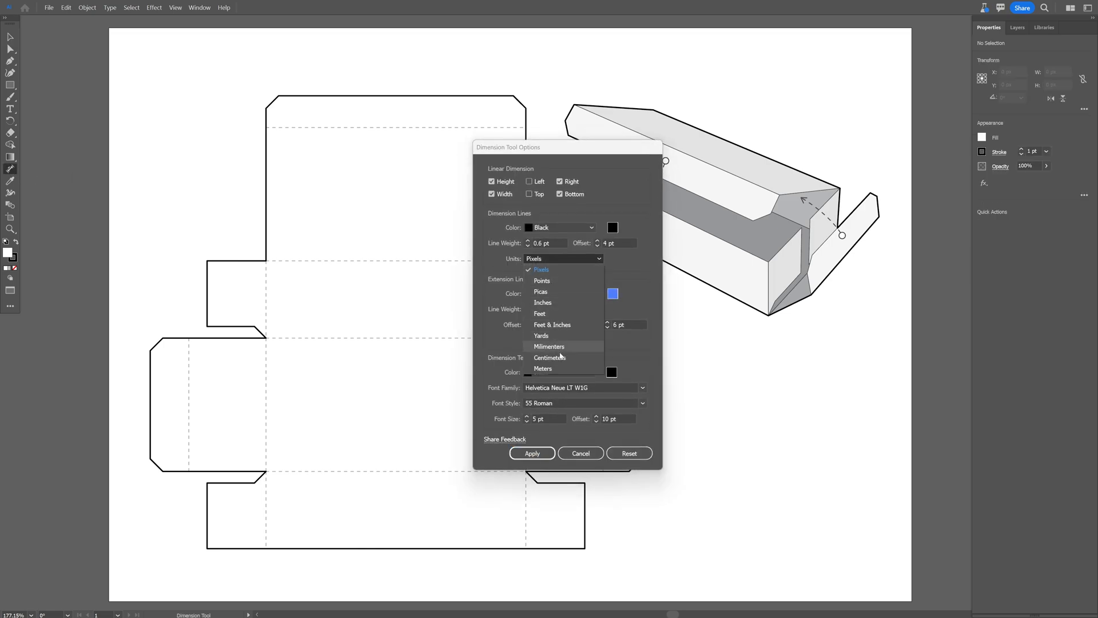
left_click(550, 357)
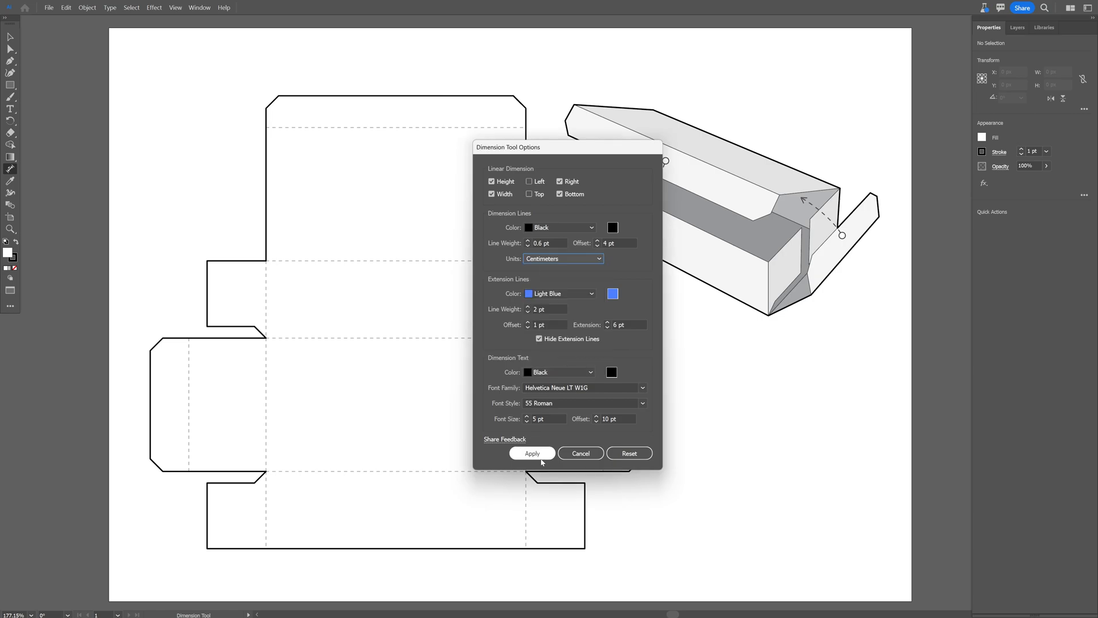
left_click(532, 453)
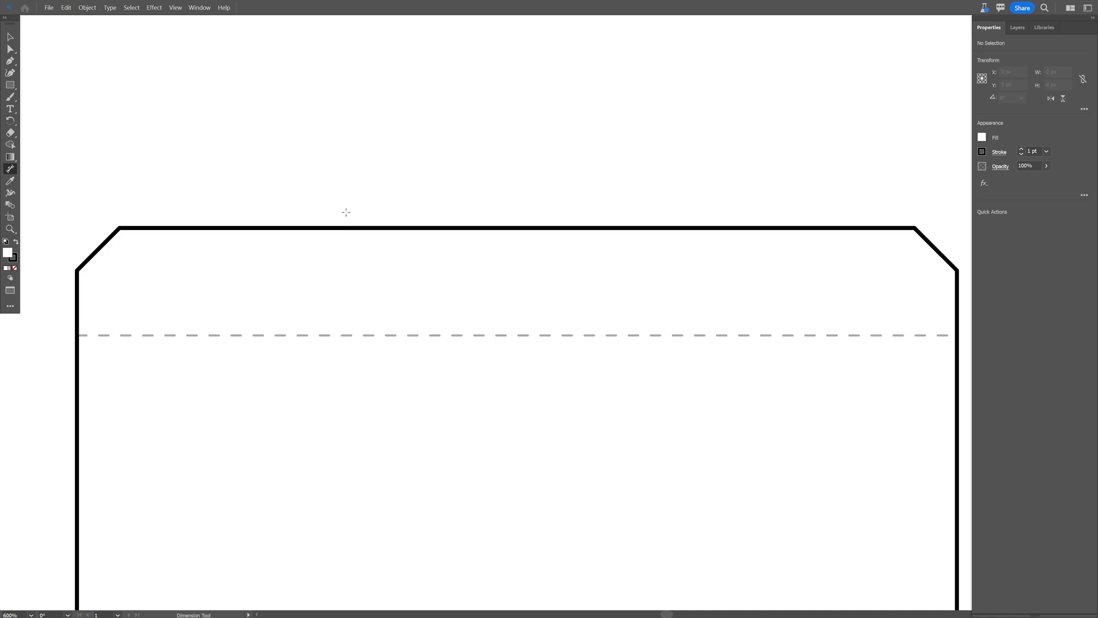
mouse_move(345, 227)
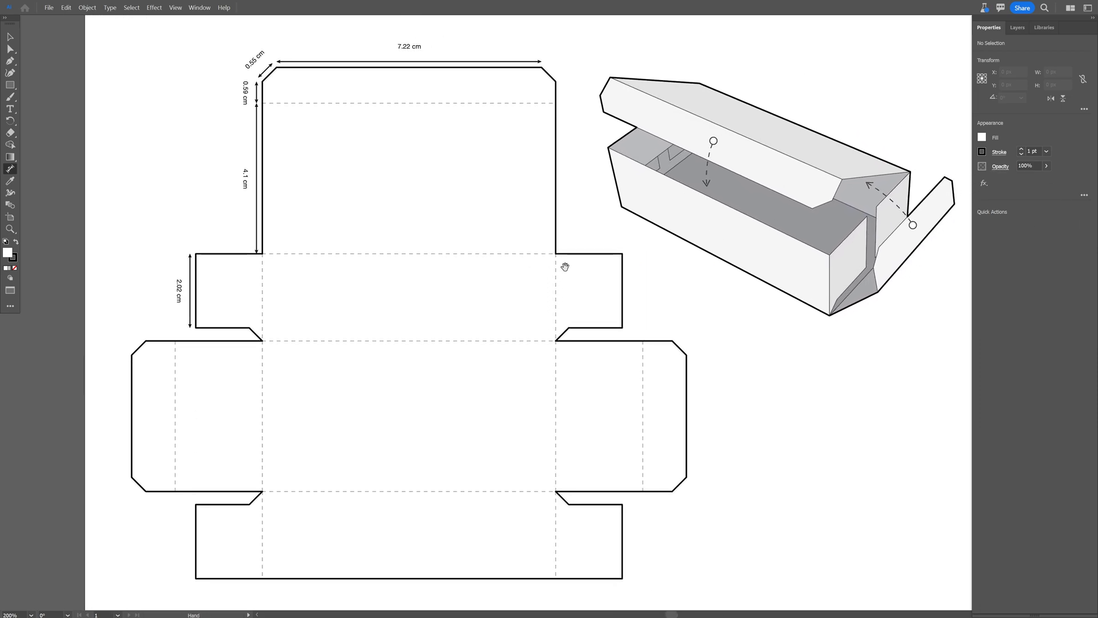
Step: Dimension the top flap (7.22, 0.55, 0.59, 4.1, 2.02 cm) and reopen the Dimension tool options
double_click(11, 169)
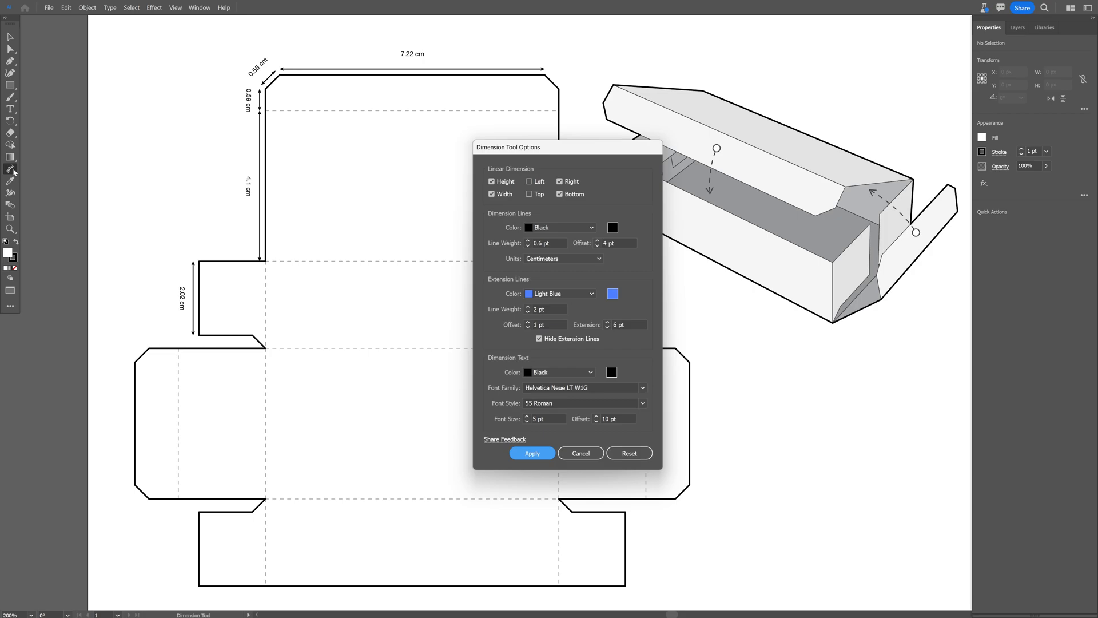